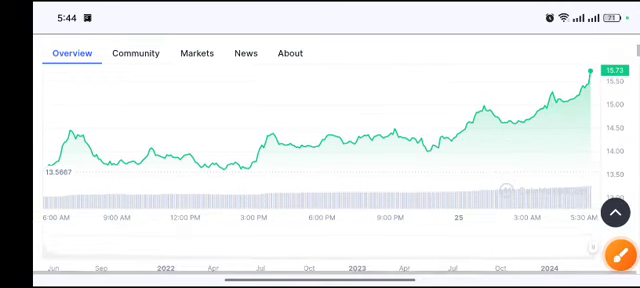
{"action": "scroll", "scroll_direction": "down", "scroll_amount": 3}
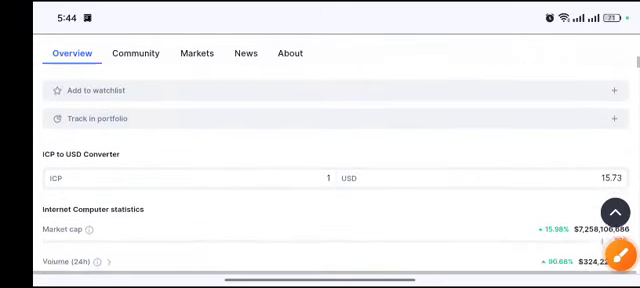
{"action": "scroll", "scroll_direction": "down", "scroll_amount": 3}
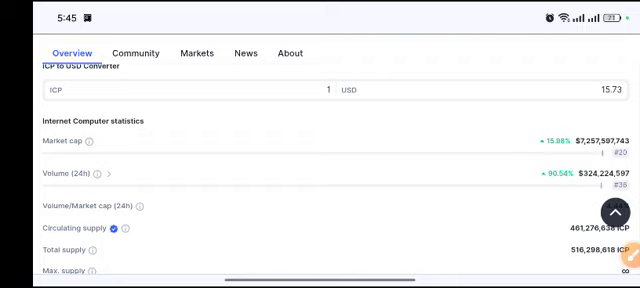
{"action": "scroll", "scroll_direction": "down", "scroll_amount": 3}
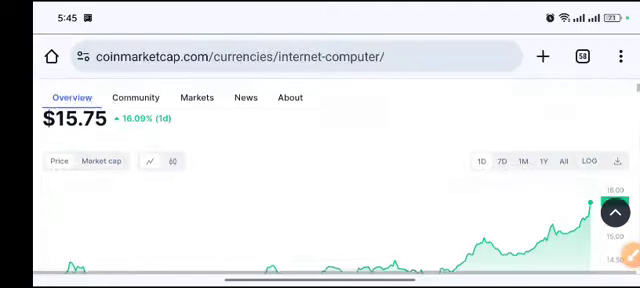
{"action": "scroll", "scroll_direction": "up", "scroll_amount": 3}
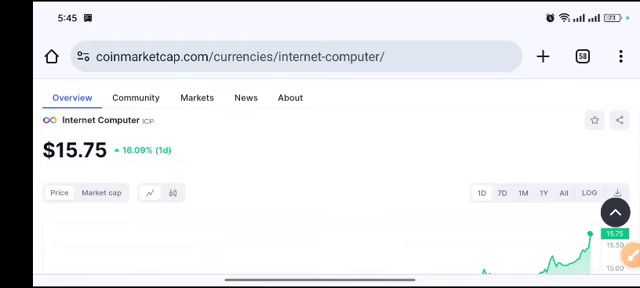
{"action": "scroll", "scroll_direction": "down", "scroll_amount": 3}
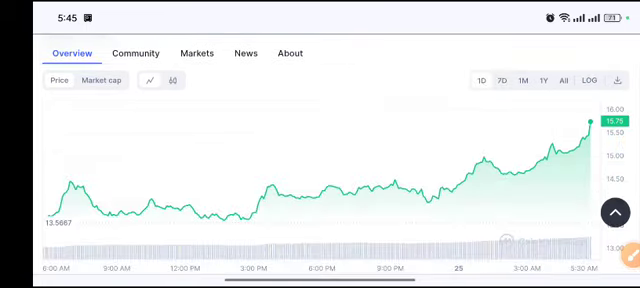